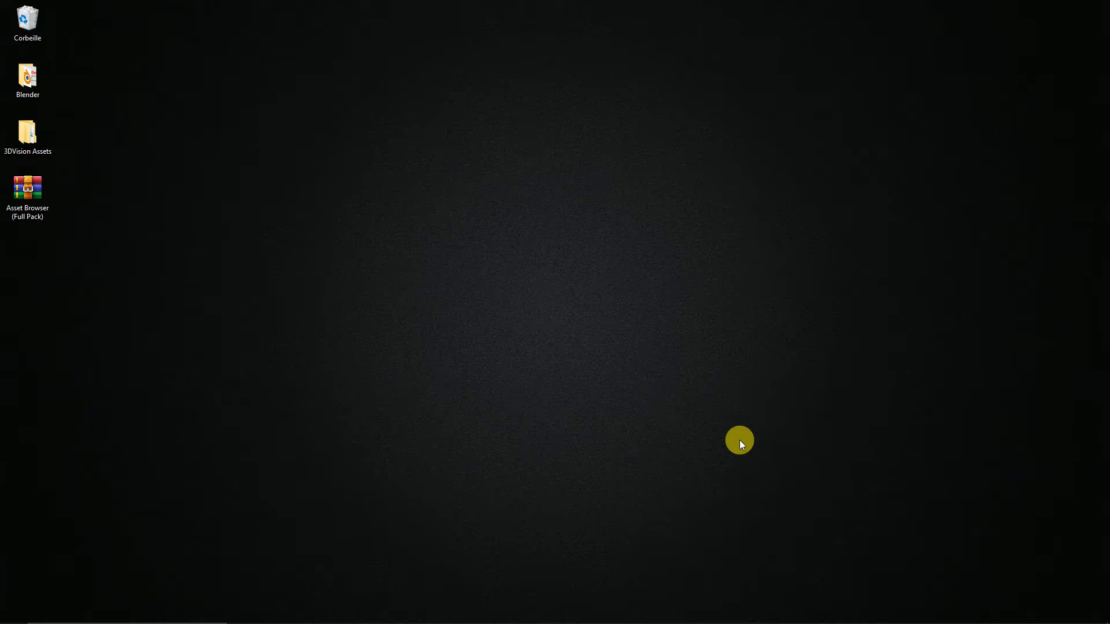
Extract the Call-Out Titles Pro (Full Pack) archive to the Desktop with WinRAR, then close WinRAR
left_click(27, 196)
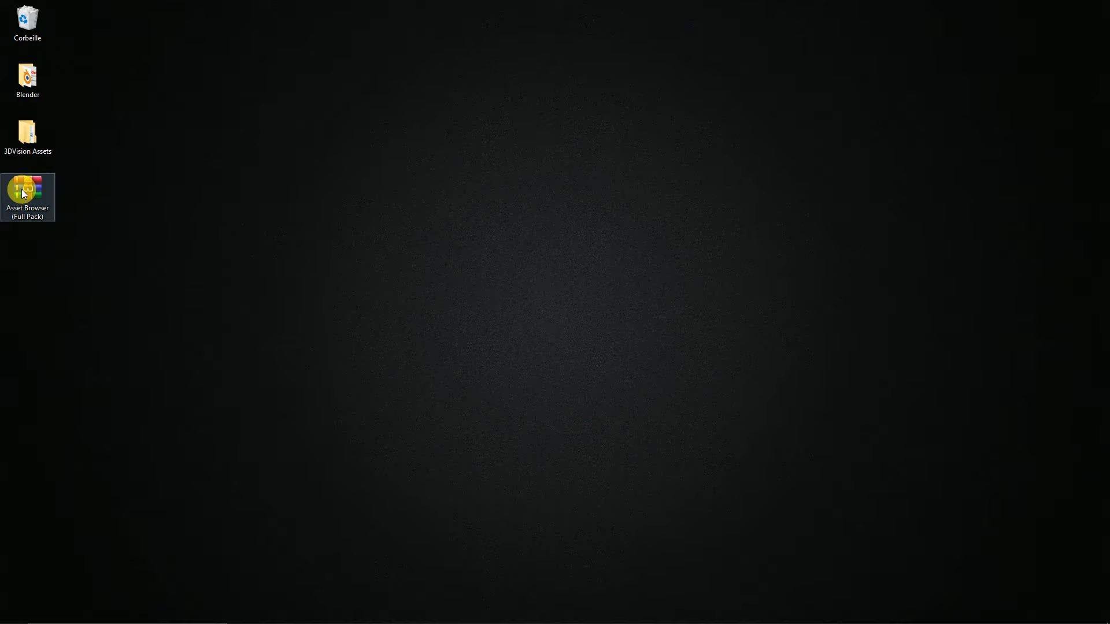
double_click(27, 190)
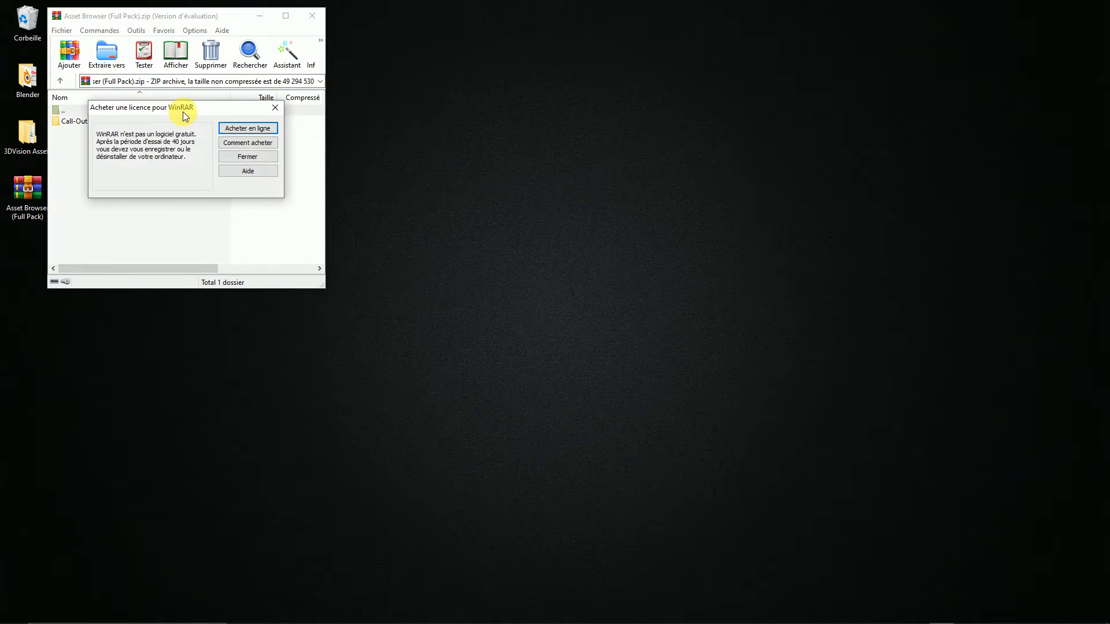
left_click(246, 157)
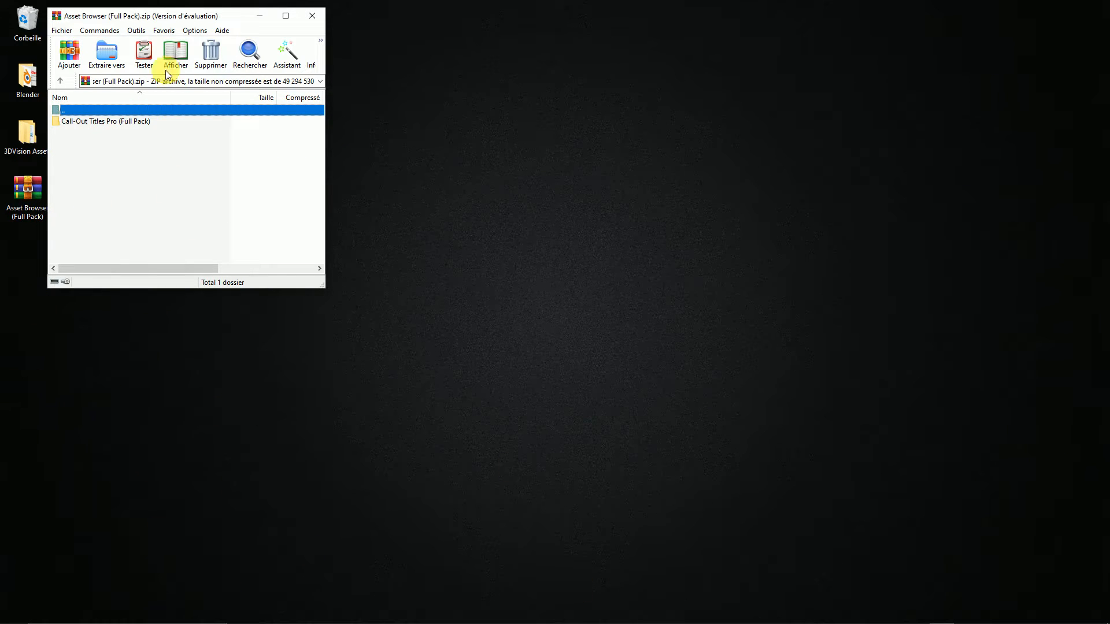
left_click(105, 53)
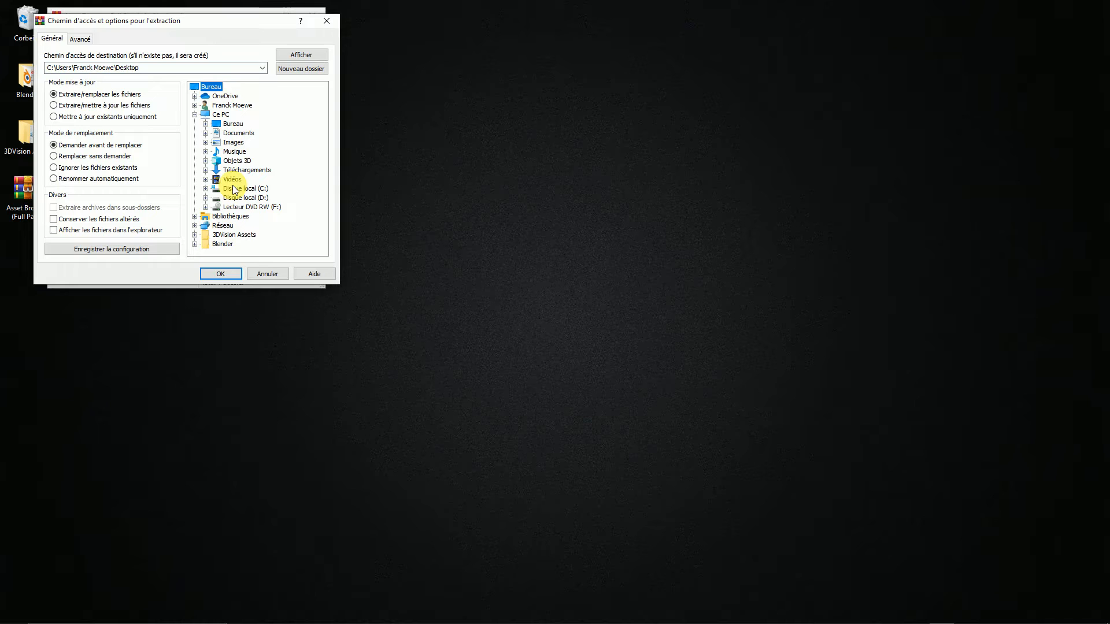
left_click(220, 274)
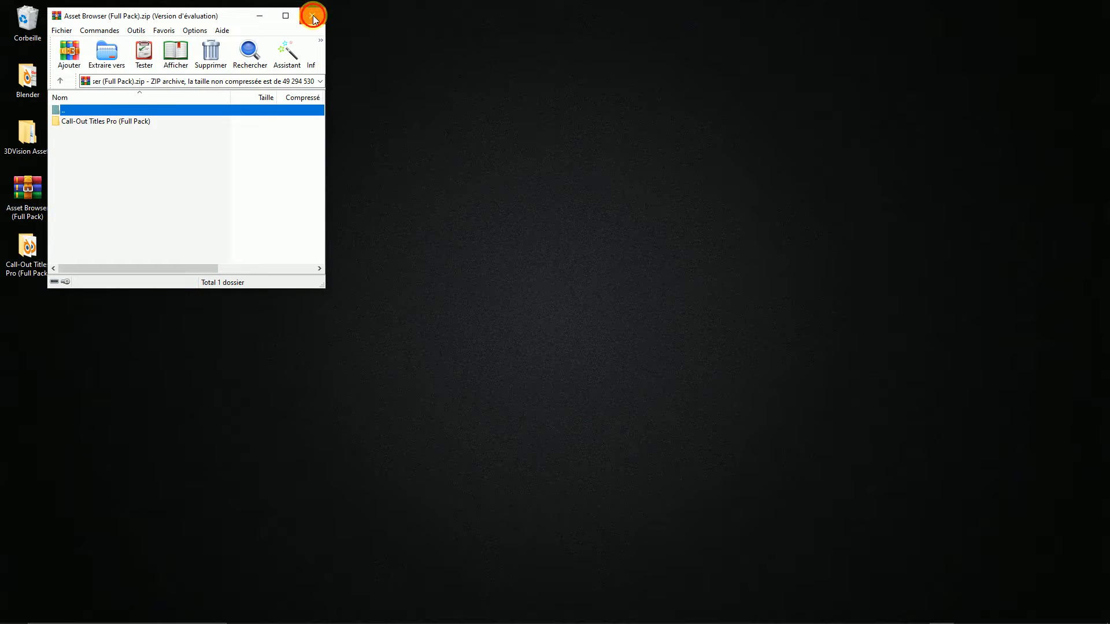
left_click(312, 15)
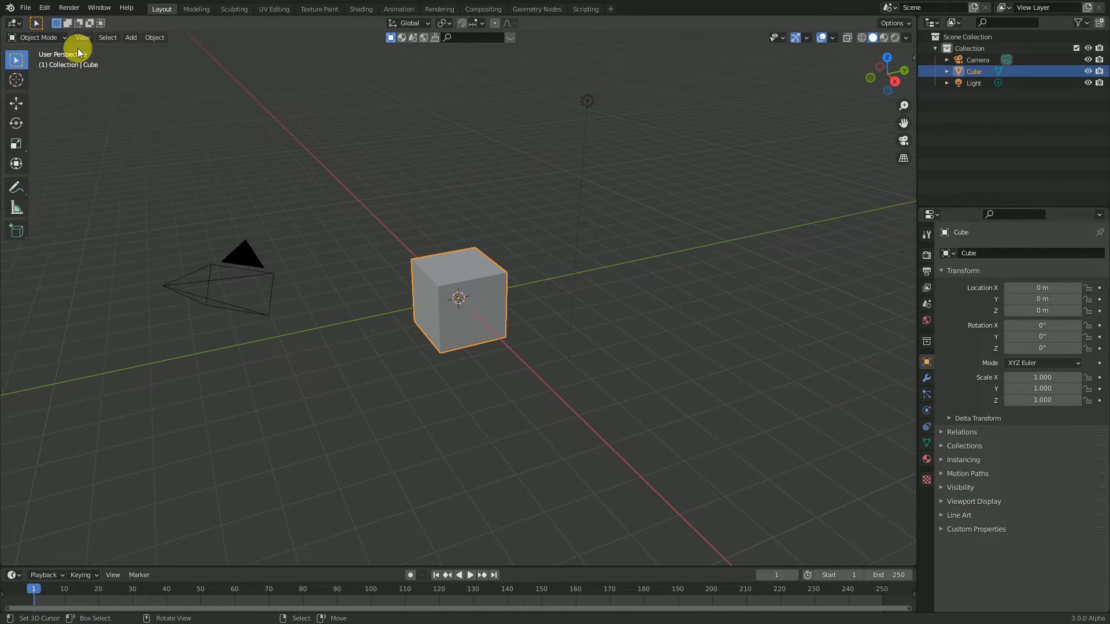
Open Blender's Preferences from the Edit menu
left_click(44, 8)
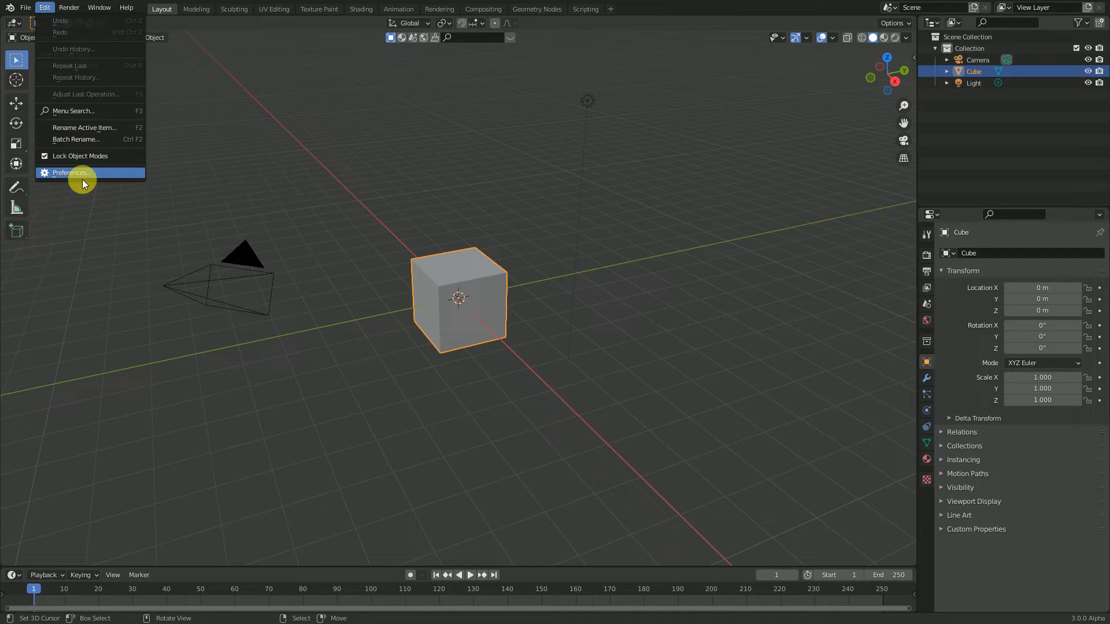
left_click(69, 173)
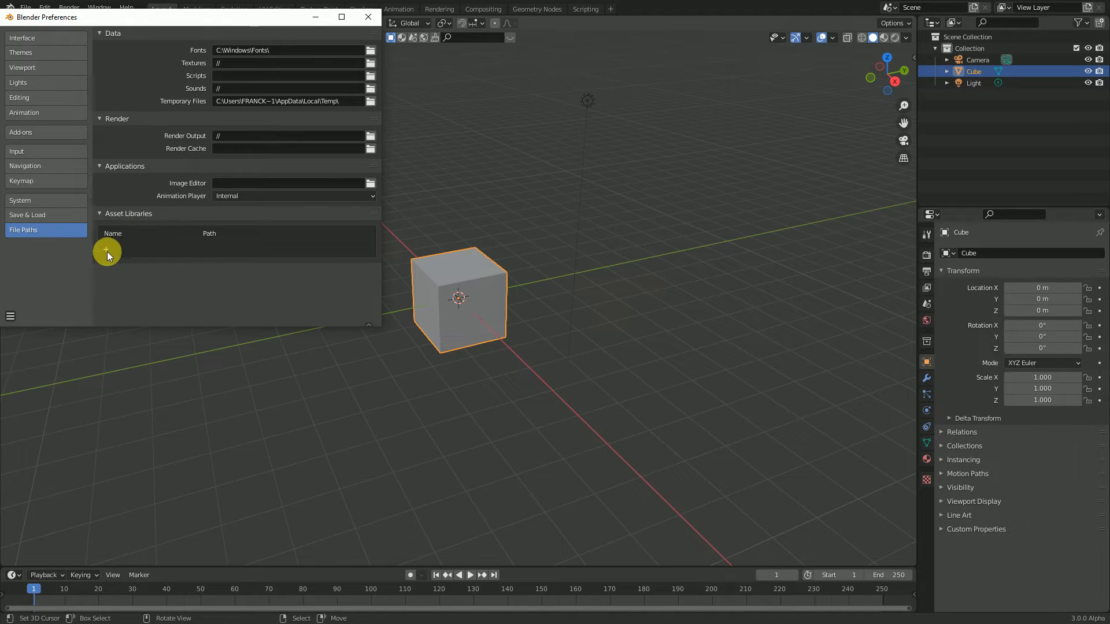
Add a new asset library entry named 'Call-Titles Pro 1.0'
left_click(107, 252)
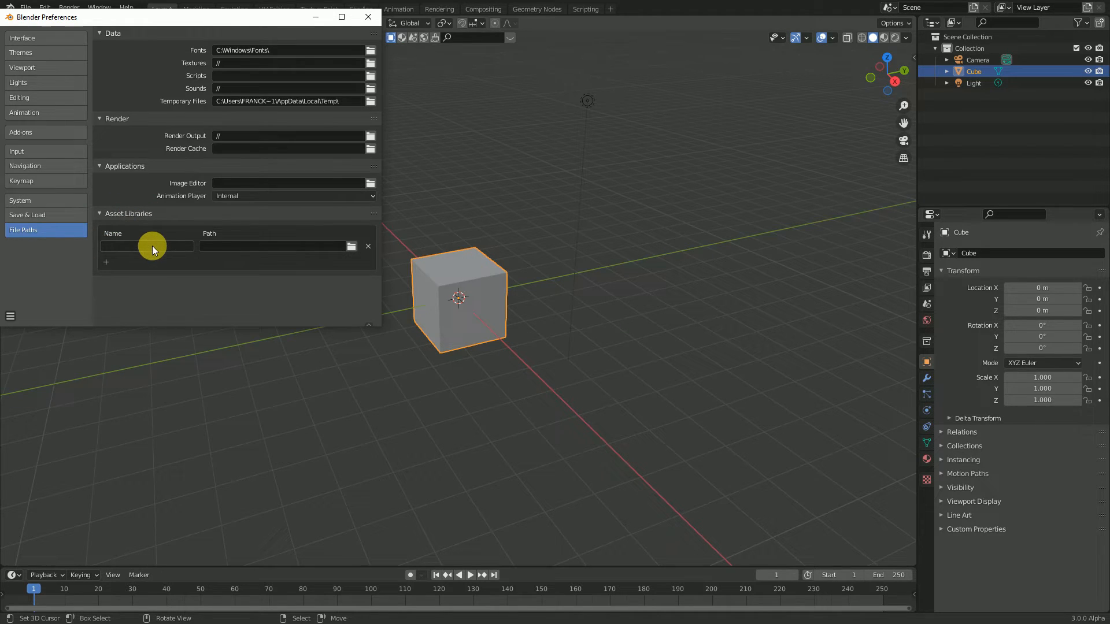
left_click(145, 246)
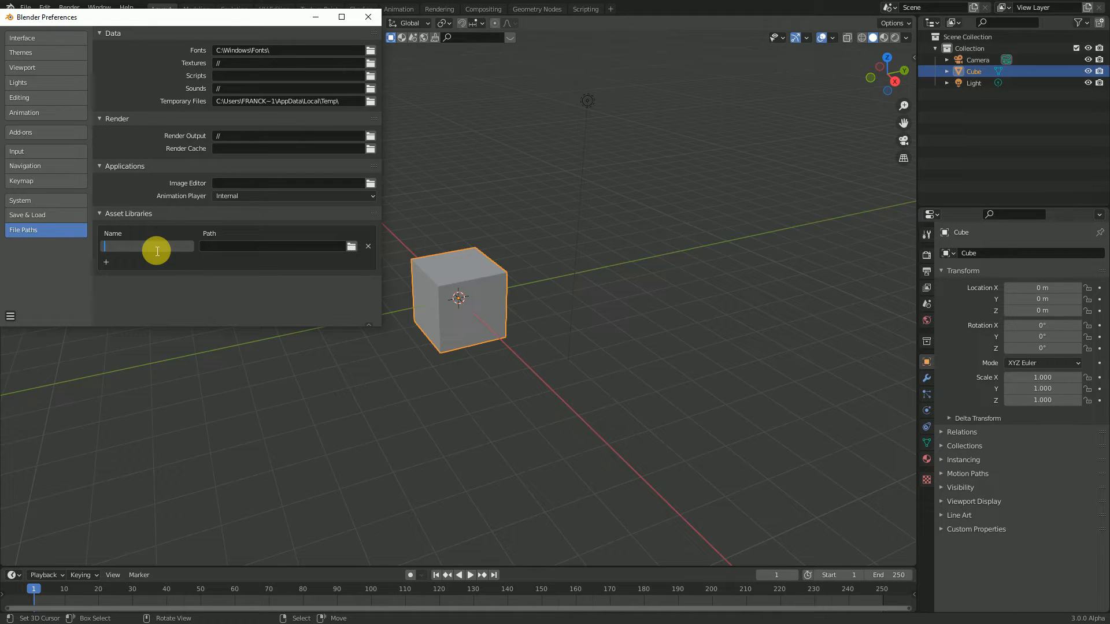
type("Call")
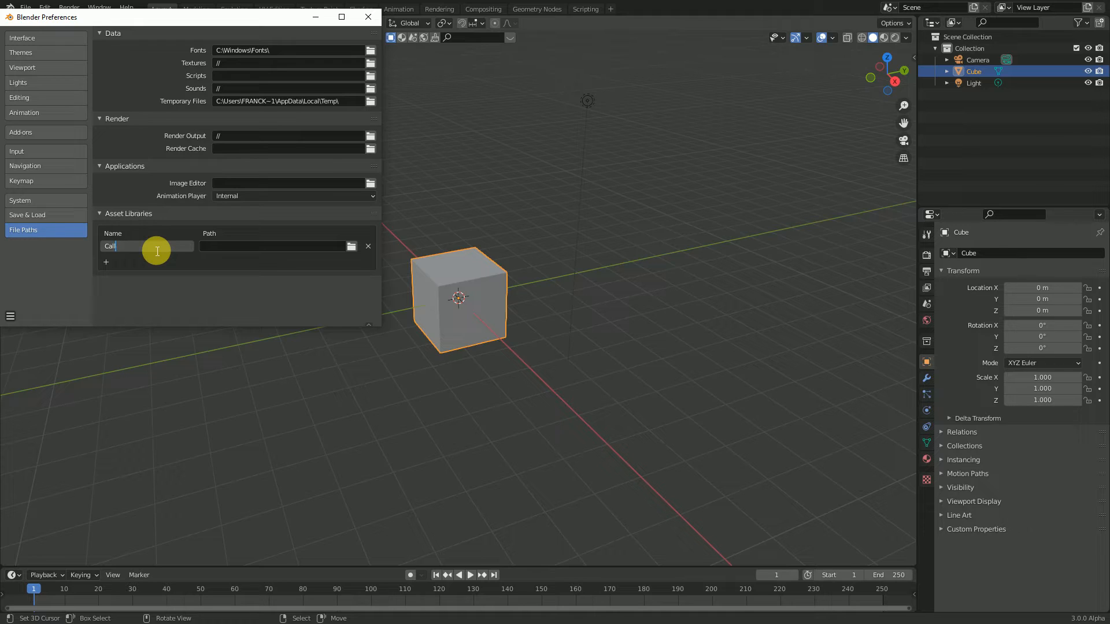
type("-Tit")
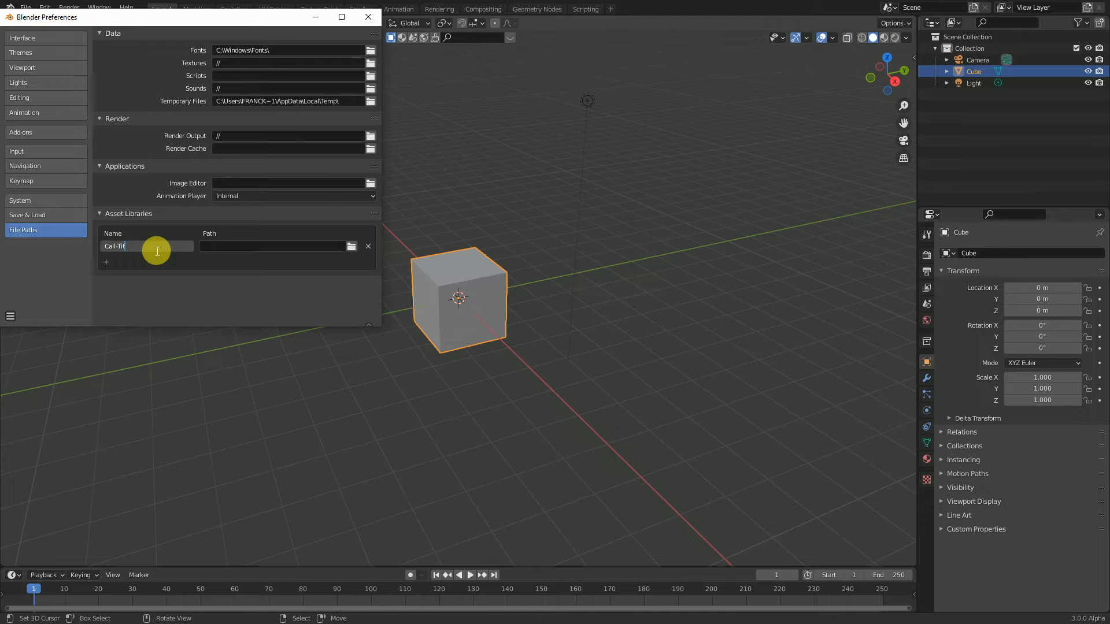
type("les Pro 1.0")
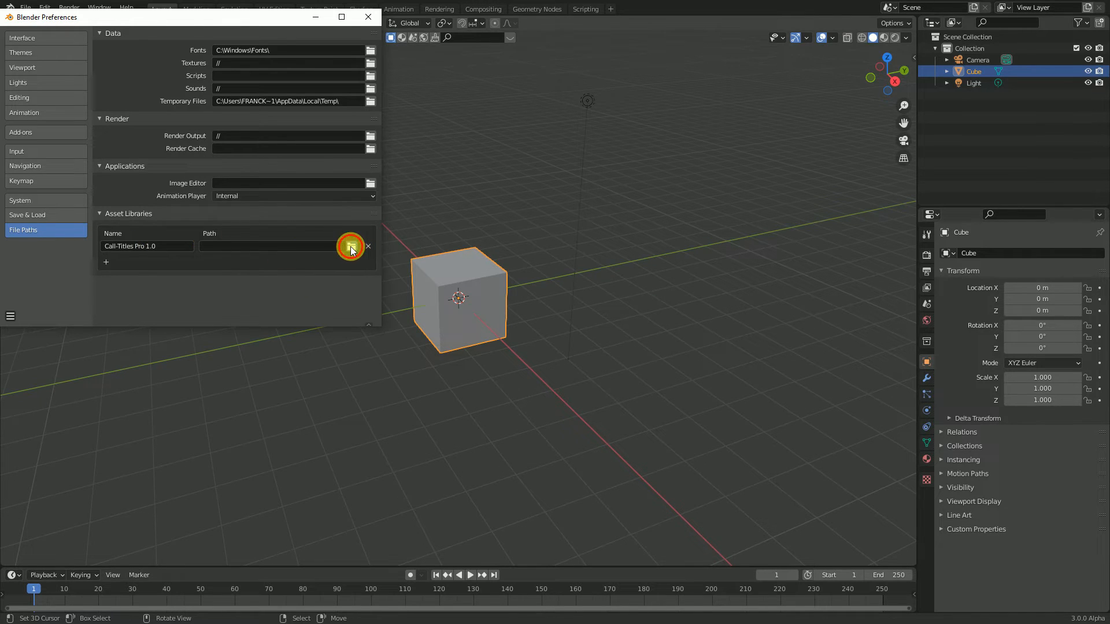
Set the library path to the Desktop's Call-Out Titles Pro (Full Pack) folder
left_click(369, 246)
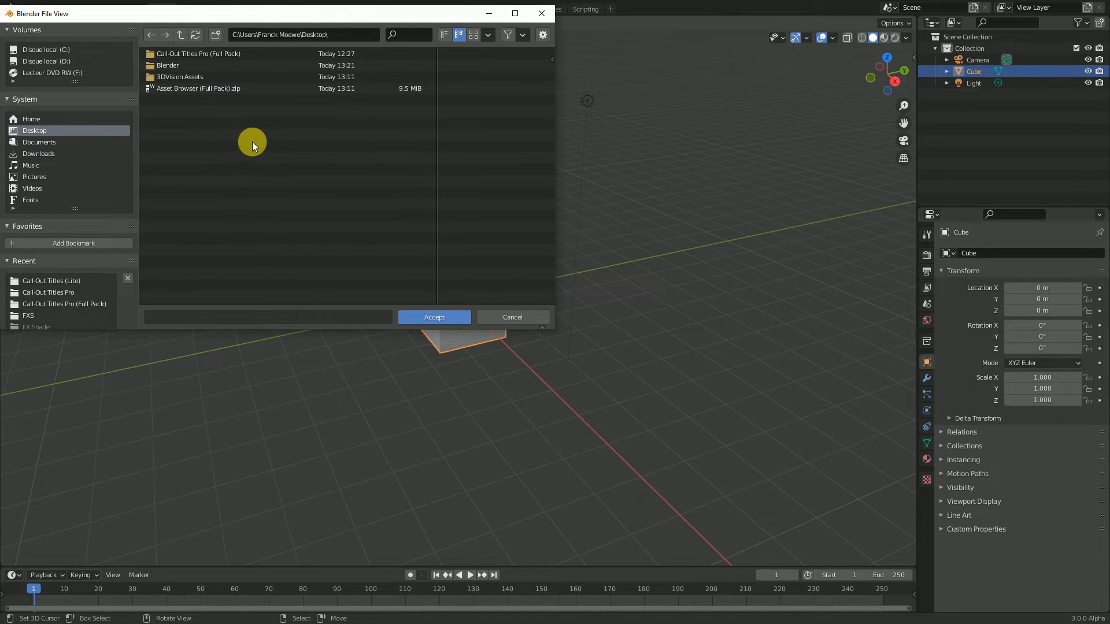
left_click(202, 54)
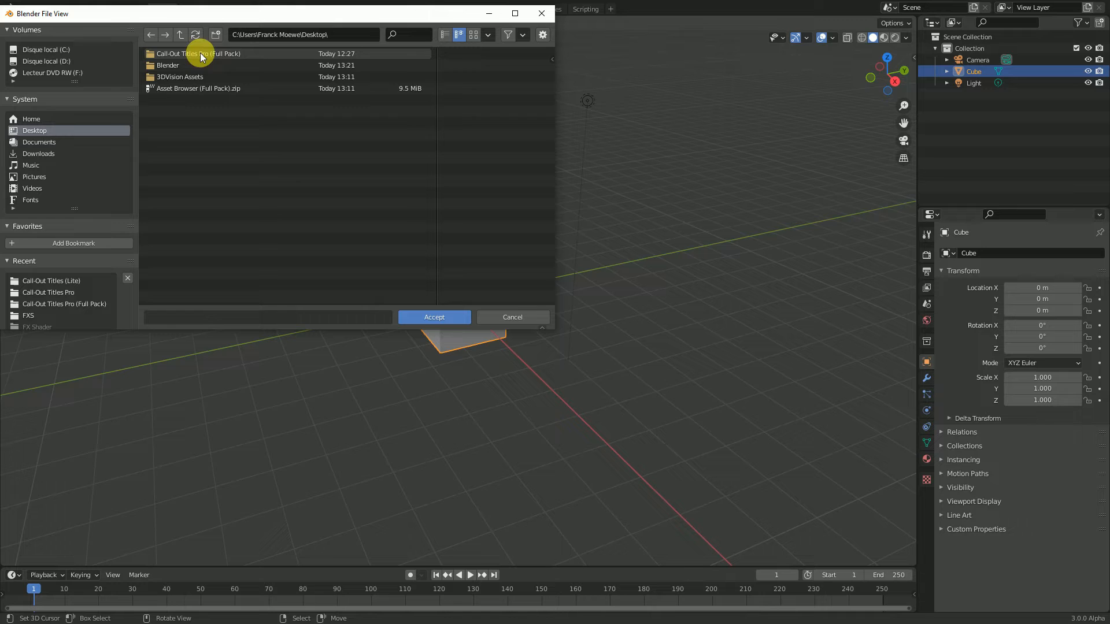
left_click(198, 53)
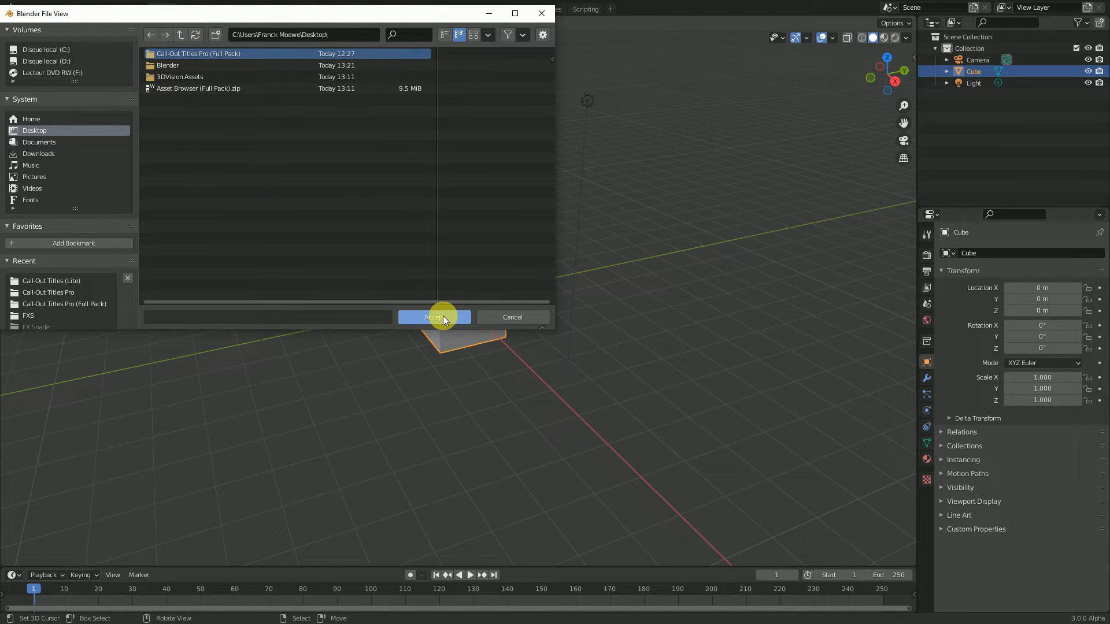
left_click(434, 317)
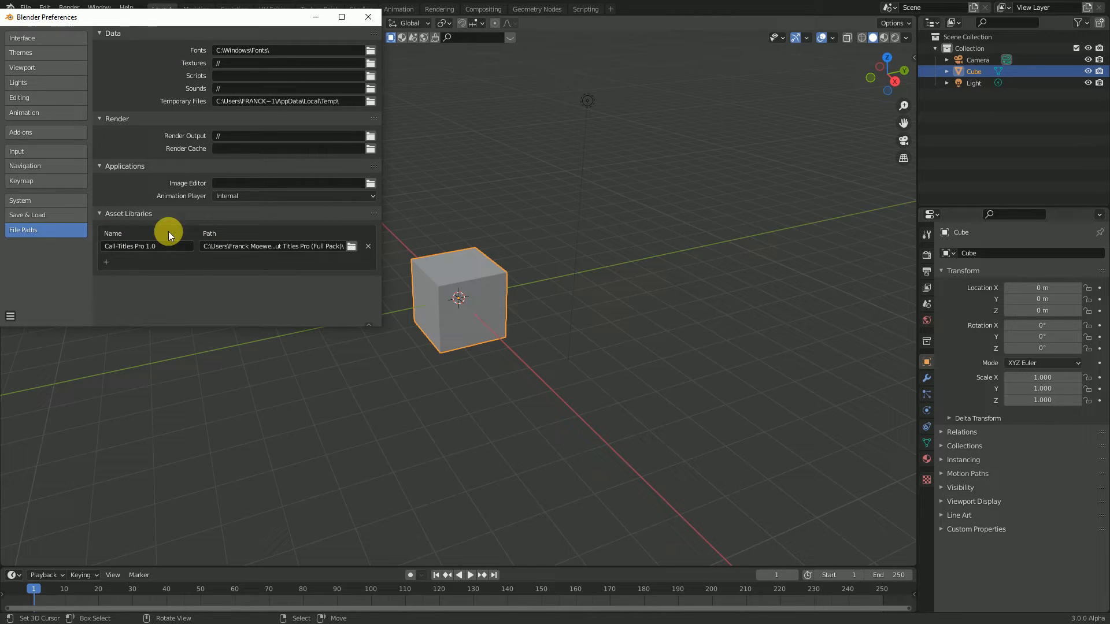
left_click(9, 316)
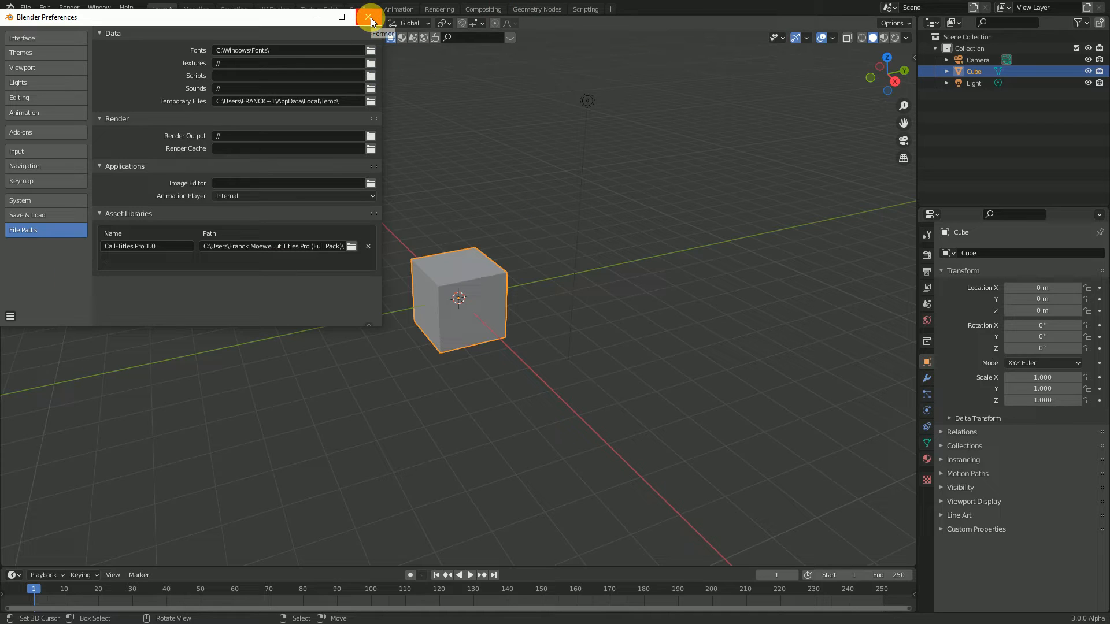
Close the Preferences window and look over the File menu
left_click(371, 17)
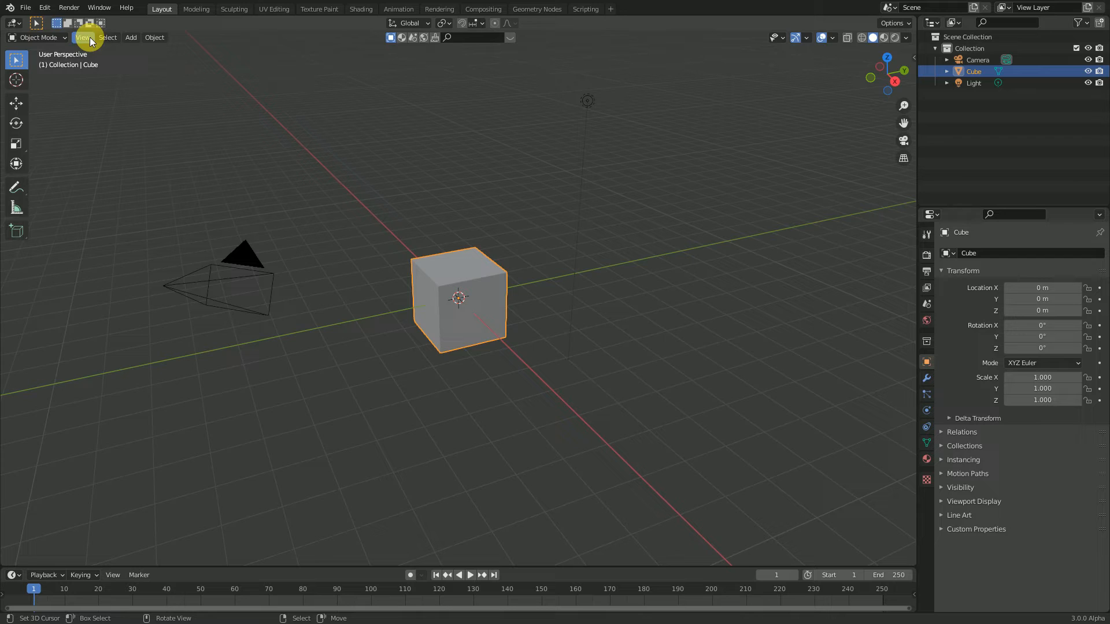
left_click(26, 7)
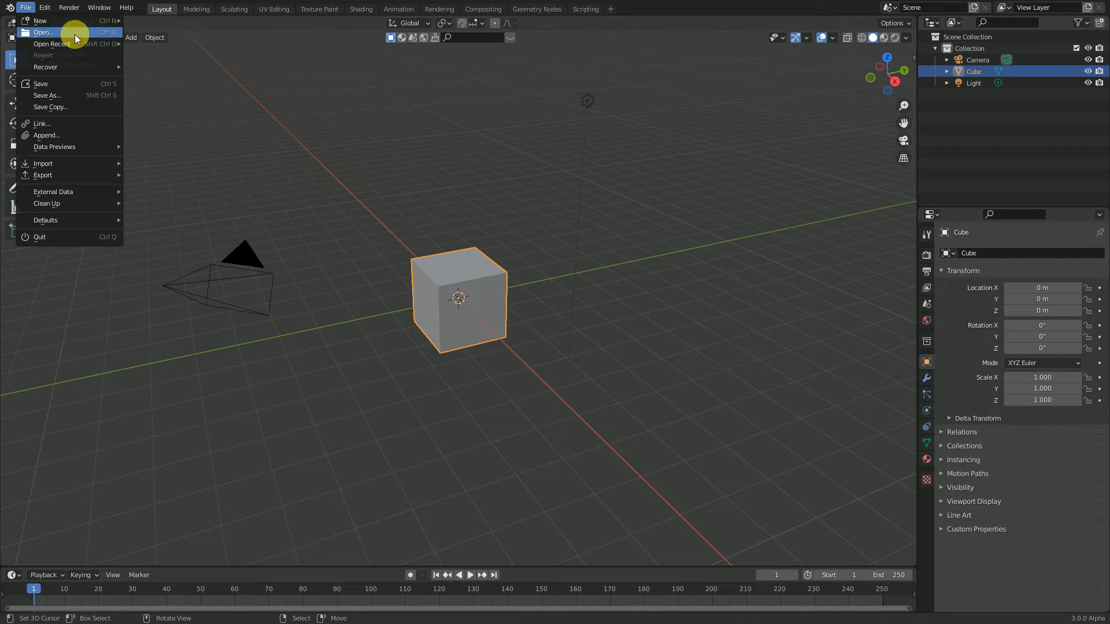
mouse_move(40, 19)
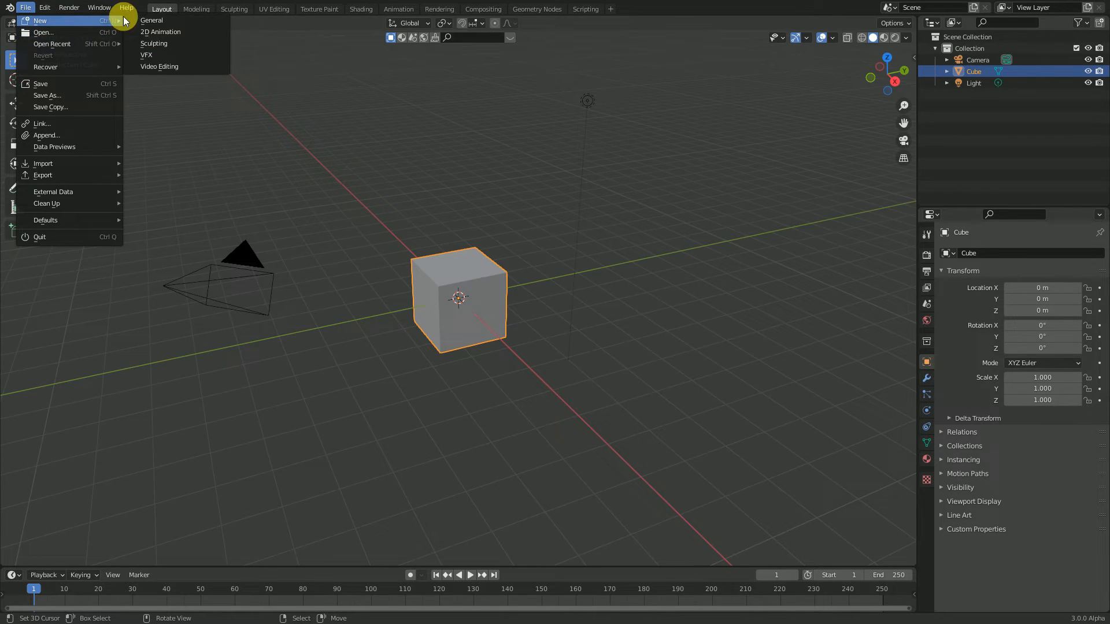
mouse_move(151, 20)
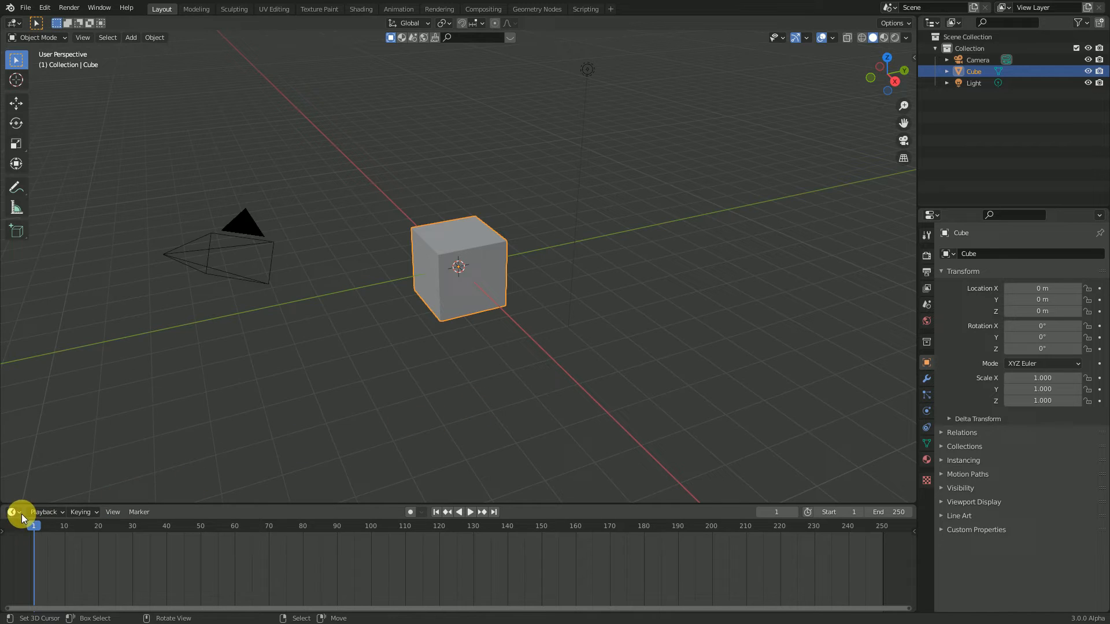
Turn the timeline into an Asset Browser showing Call-Titles Pro 1.0 Objects & Collections
left_click(12, 512)
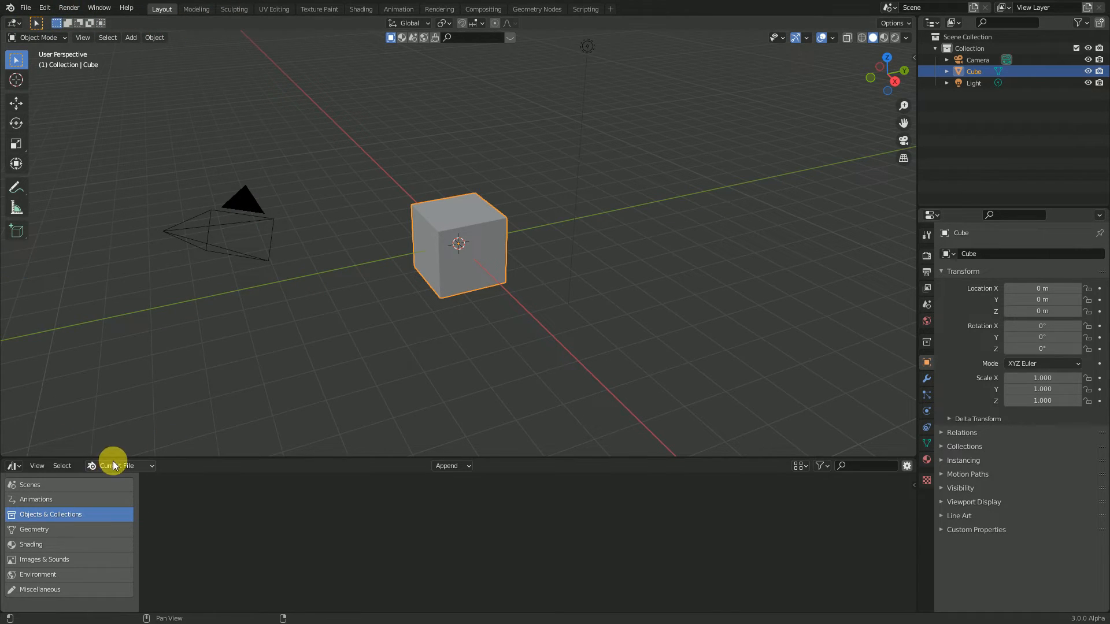
left_click(120, 466)
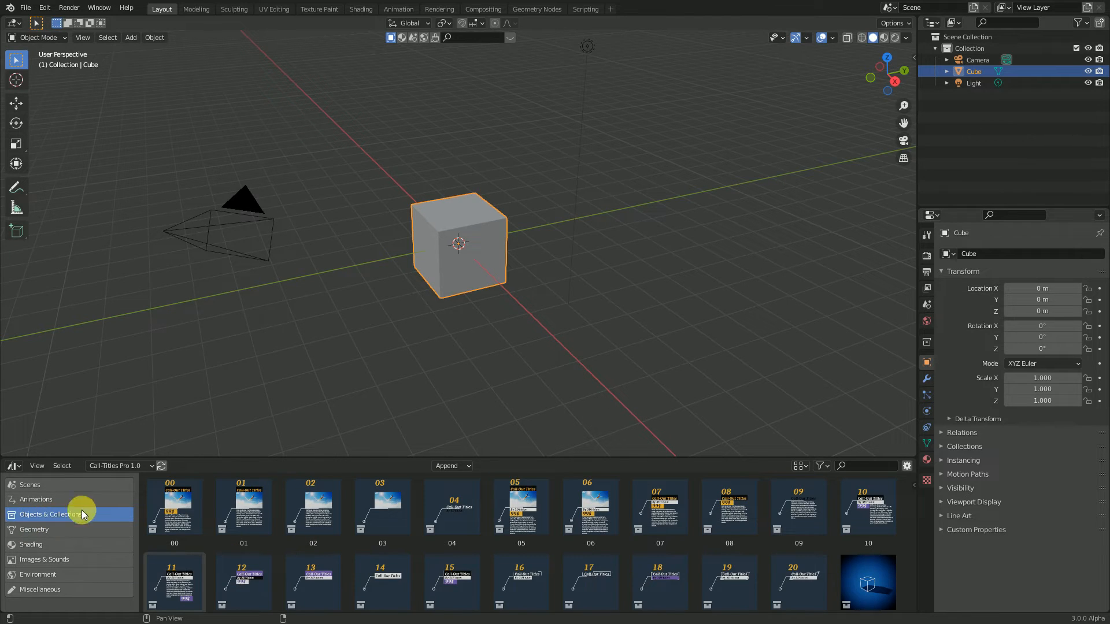
left_click(659, 507)
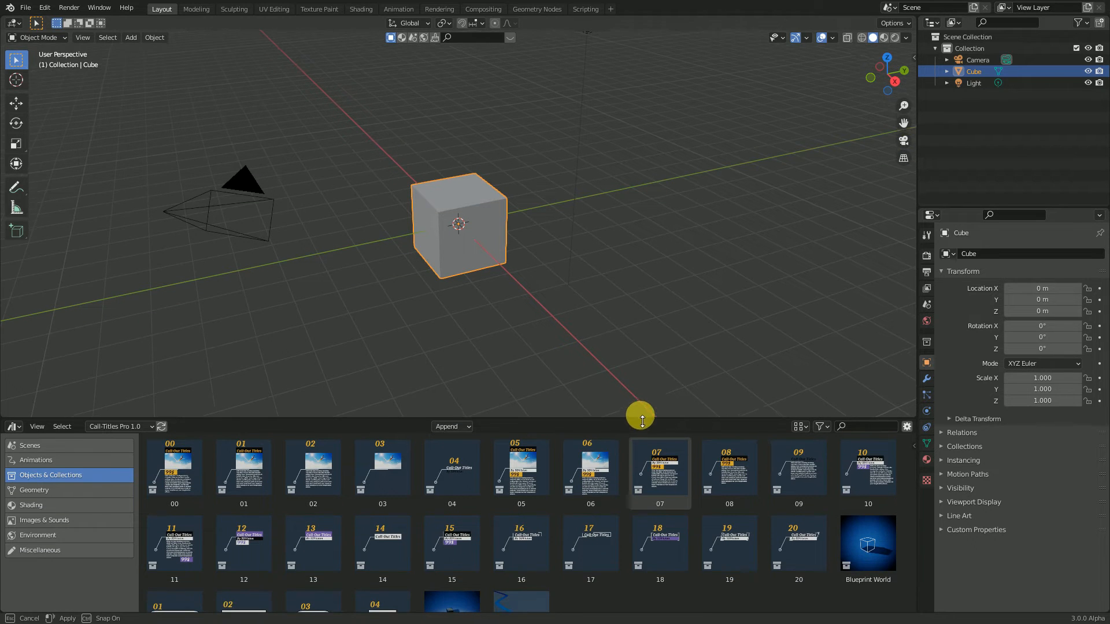
Enlarge the asset thumbnails in Display Settings and scroll through the assets
left_click(798, 424)
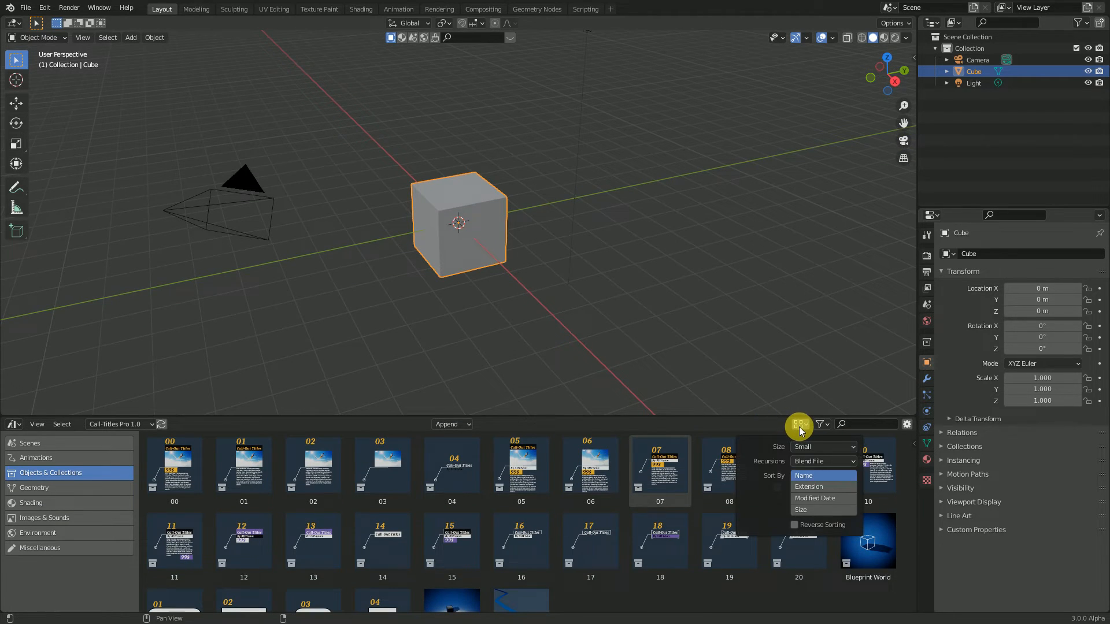
left_click(823, 447)
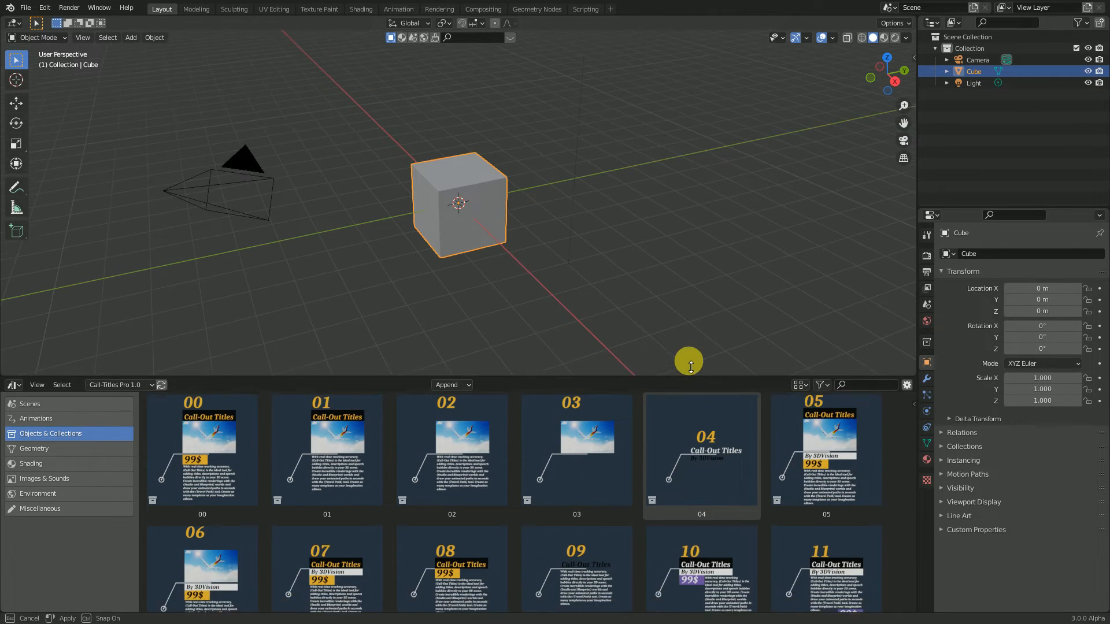
scroll("down", 3)
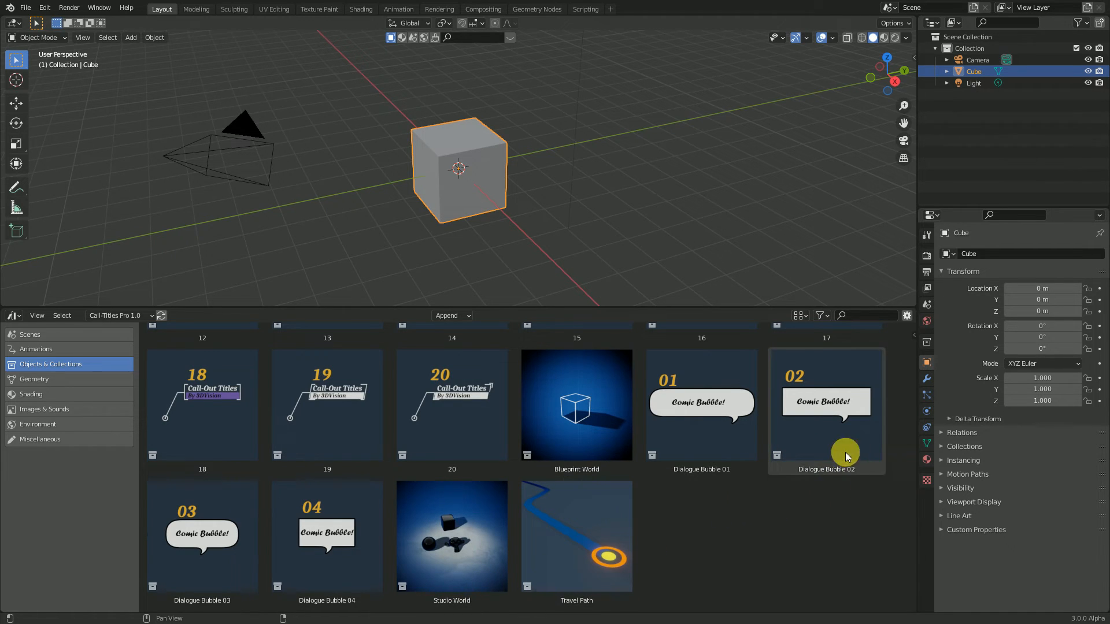
left_click(30, 394)
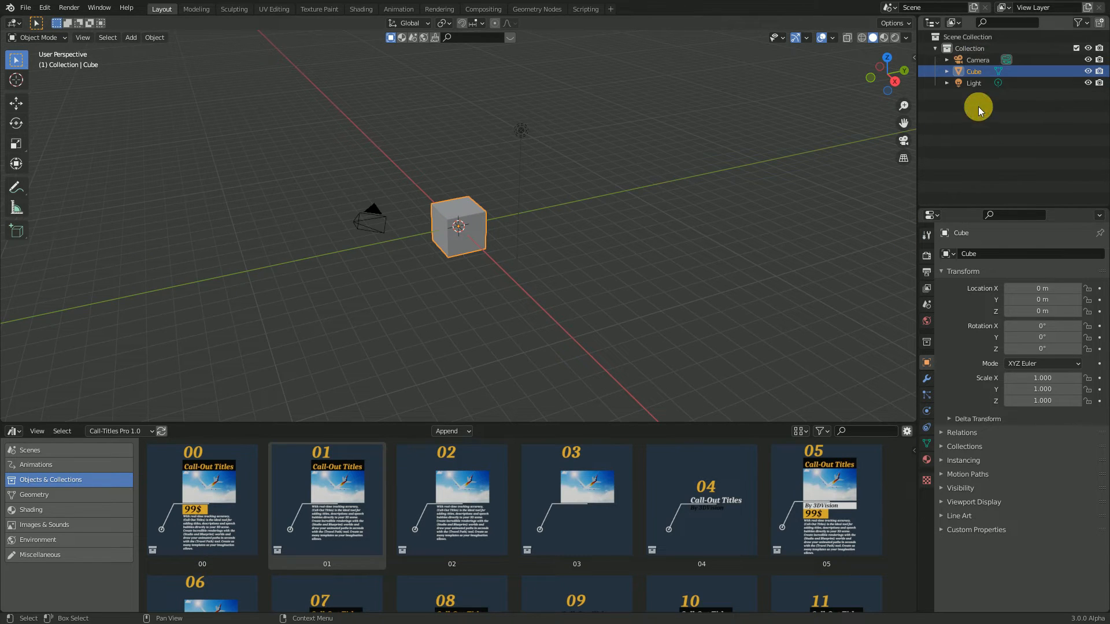
Delete the default camera, cube and light from the Outliner
right_click(977, 71)
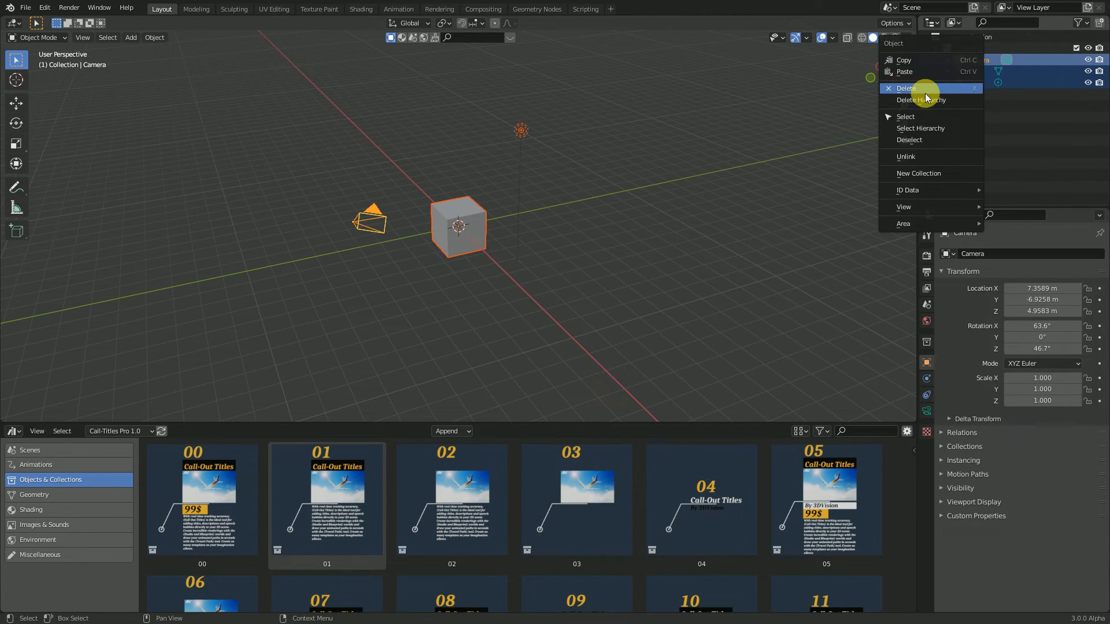
left_click(906, 88)
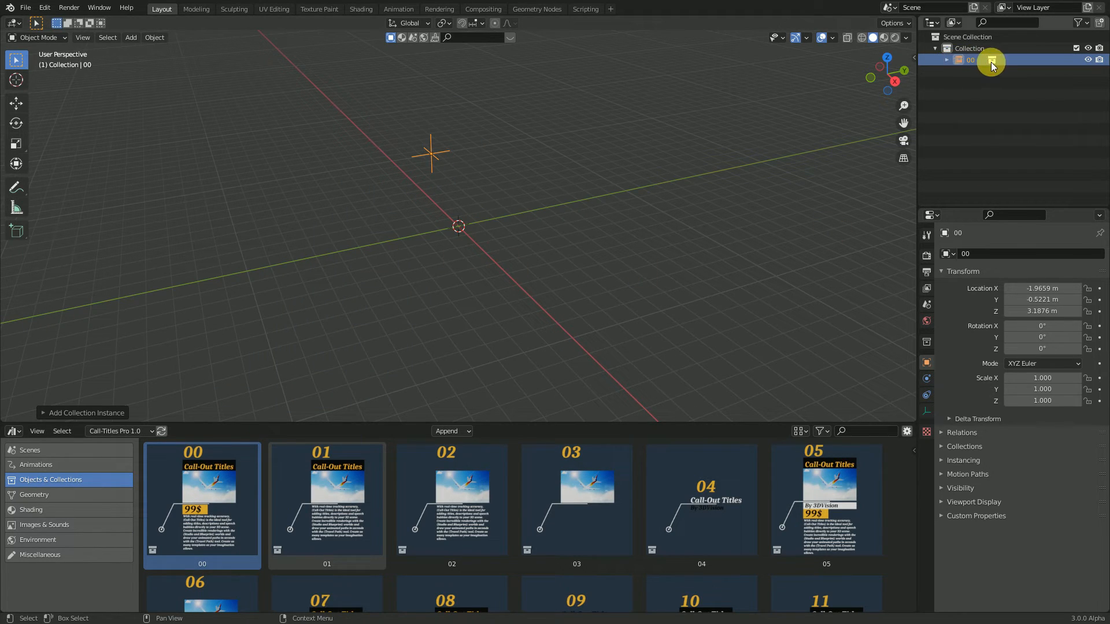
left_click(946, 60)
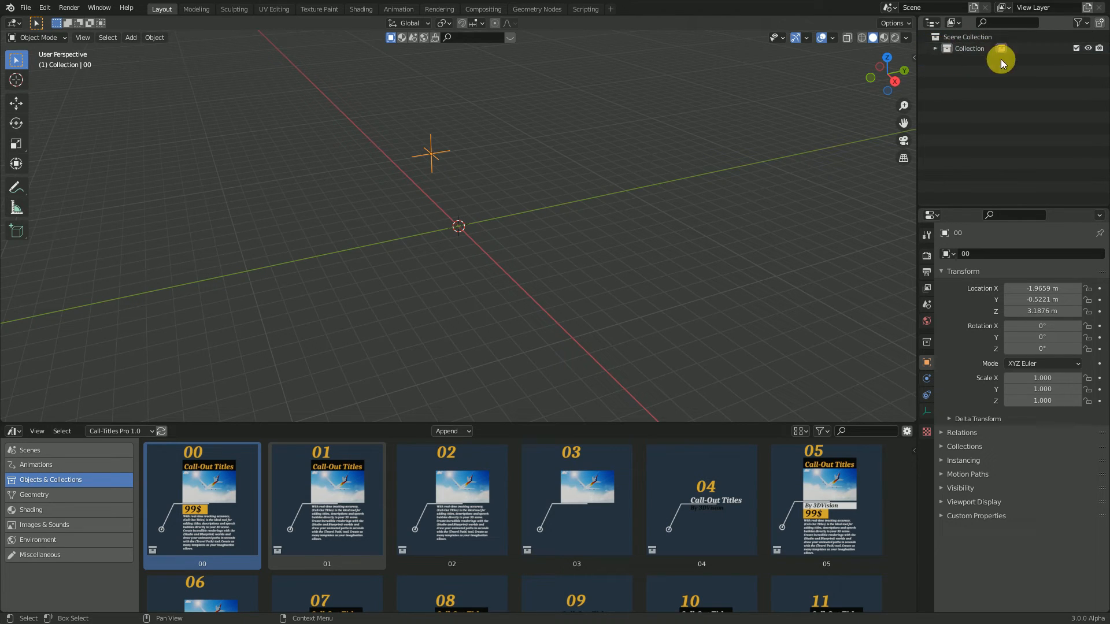
Browse the 00 collection hierarchy, zoom onto the title card, and exclude the 00 collection from the view layer
left_click(946, 59)
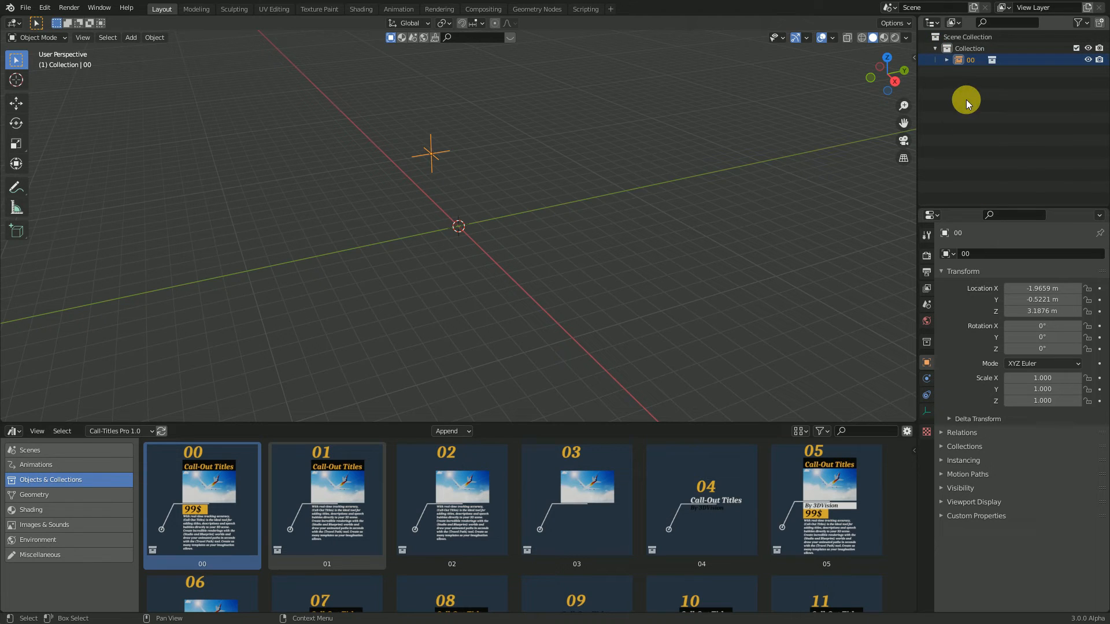
left_click_drag(966, 101, 960, 170)
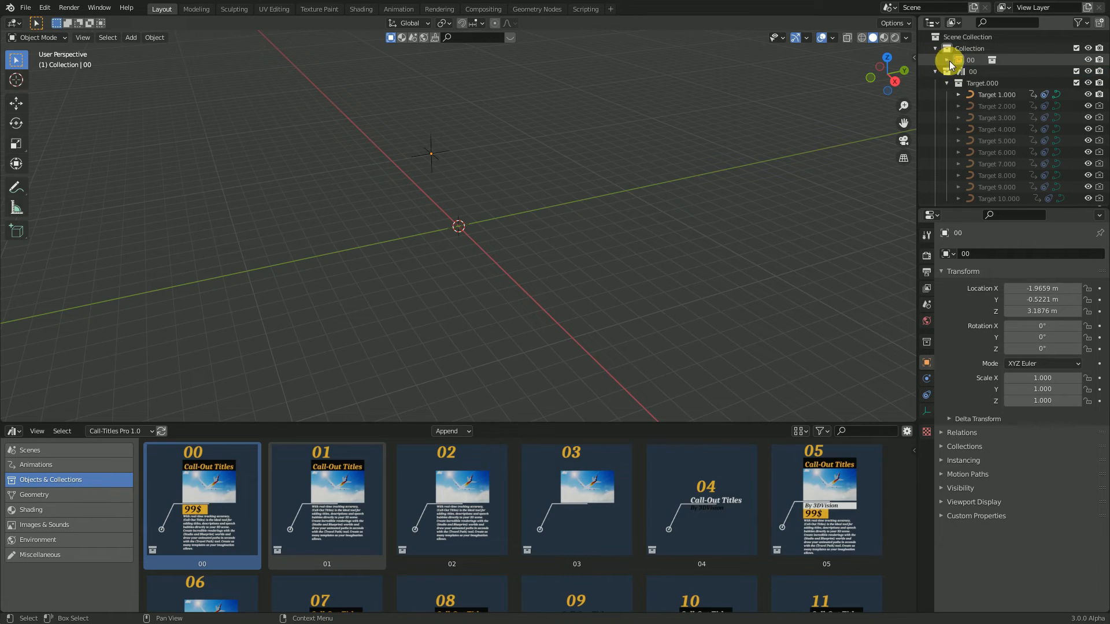
left_click(946, 82)
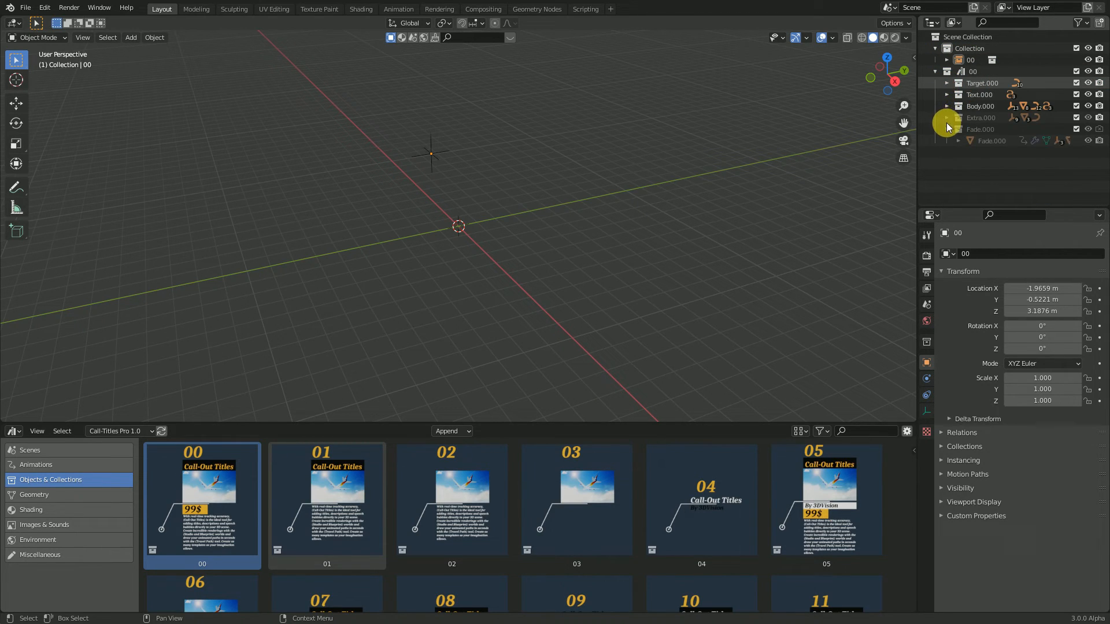
left_click(946, 71)
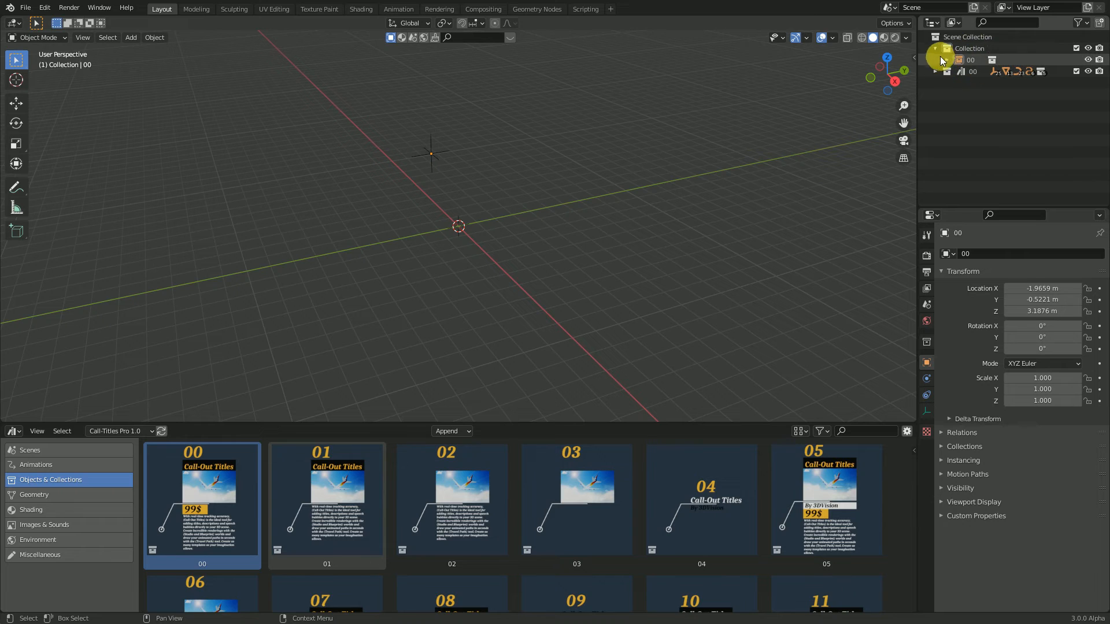
left_click(974, 60)
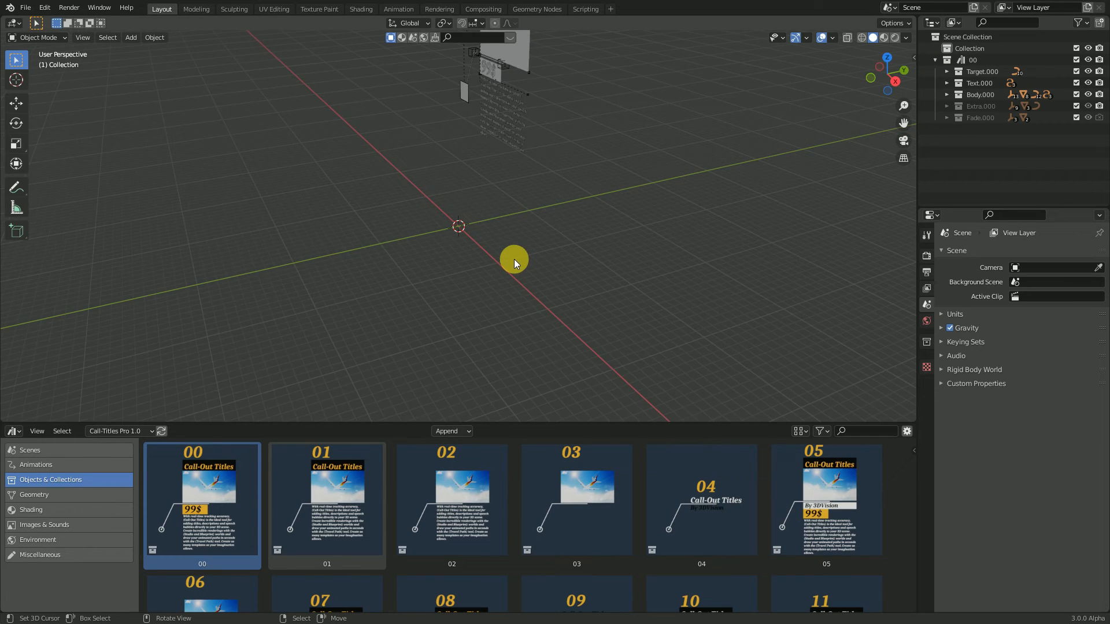
left_click_drag(514, 259, 530, 152)
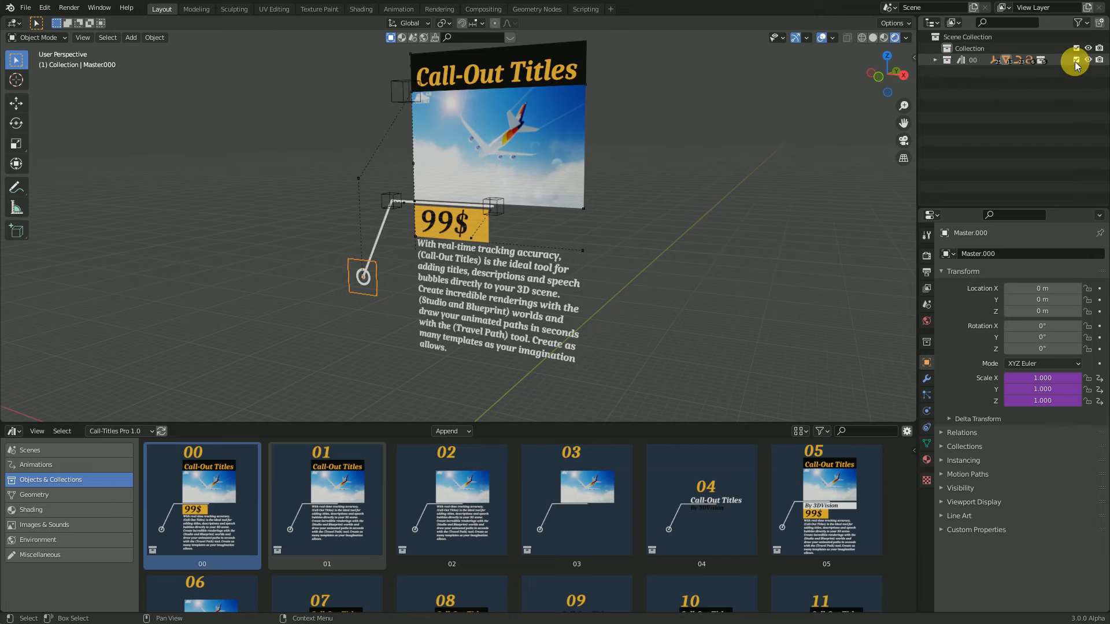
left_click(1074, 60)
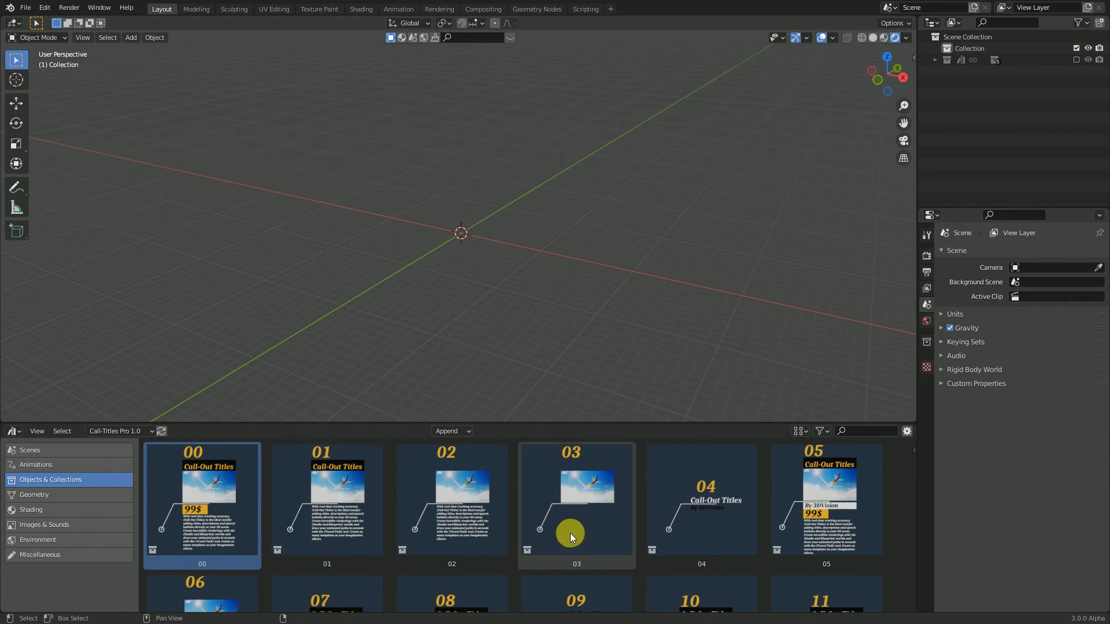
Drag the Studio World asset from the Asset Browser into the scene
scroll("down", 3)
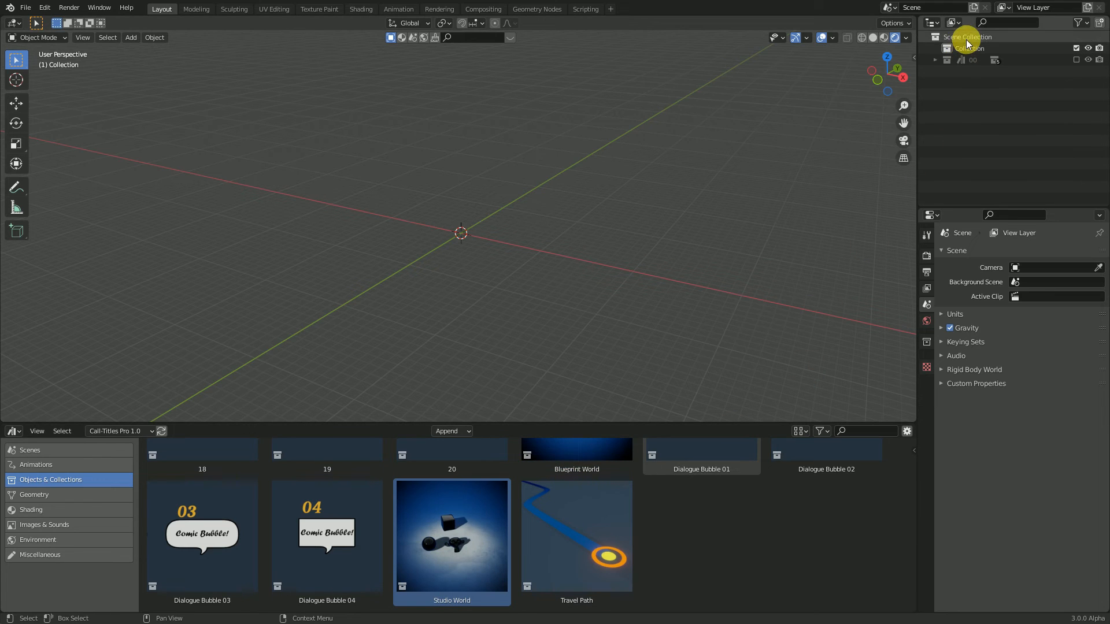
left_click_drag(451, 536, 483, 208)
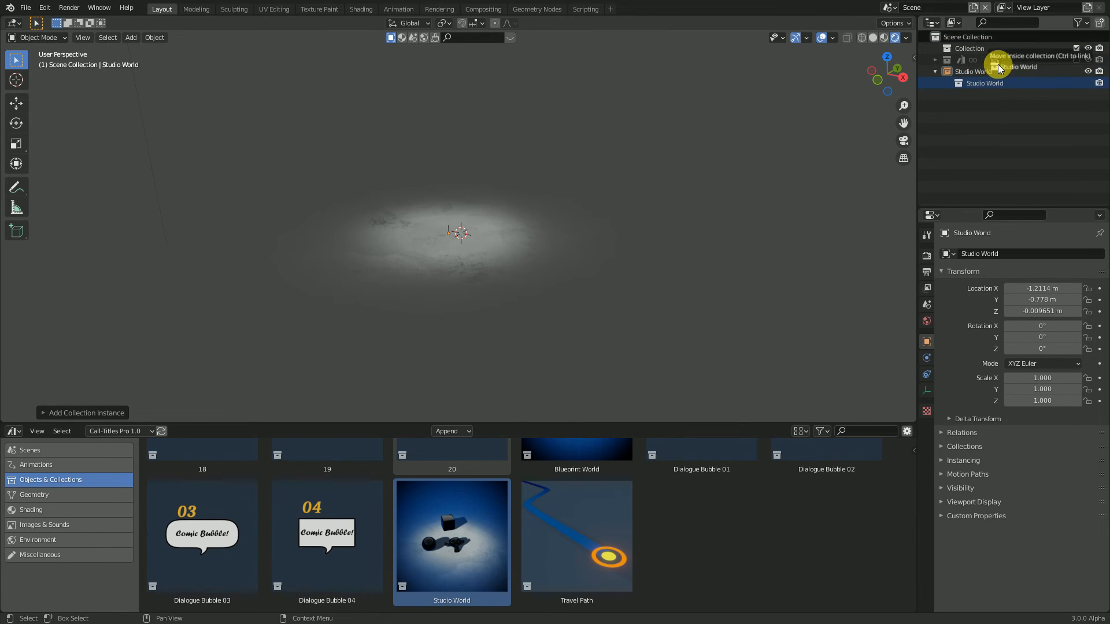
left_click(944, 82)
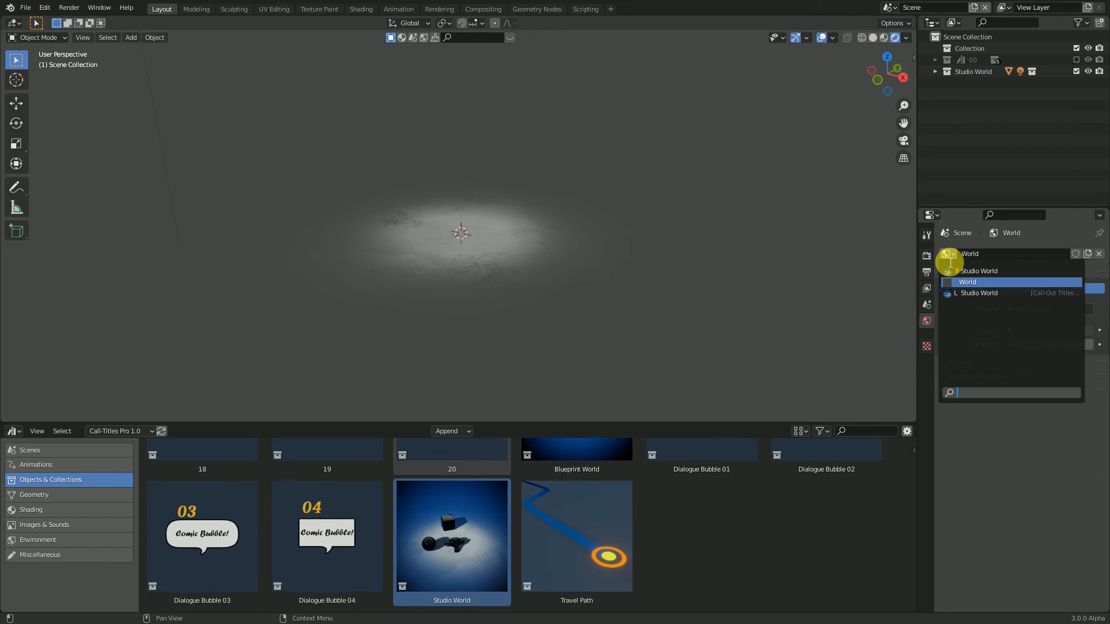
Assign Studio World as the scene world, orbit the view, and check its Surface settings
left_click(978, 271)
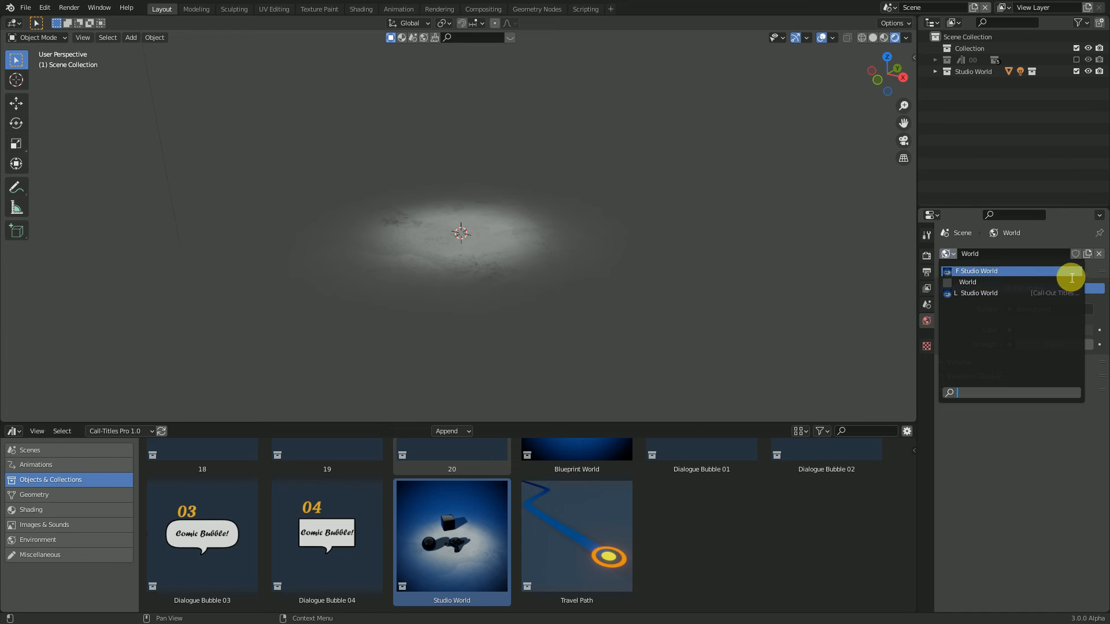
left_click(978, 271)
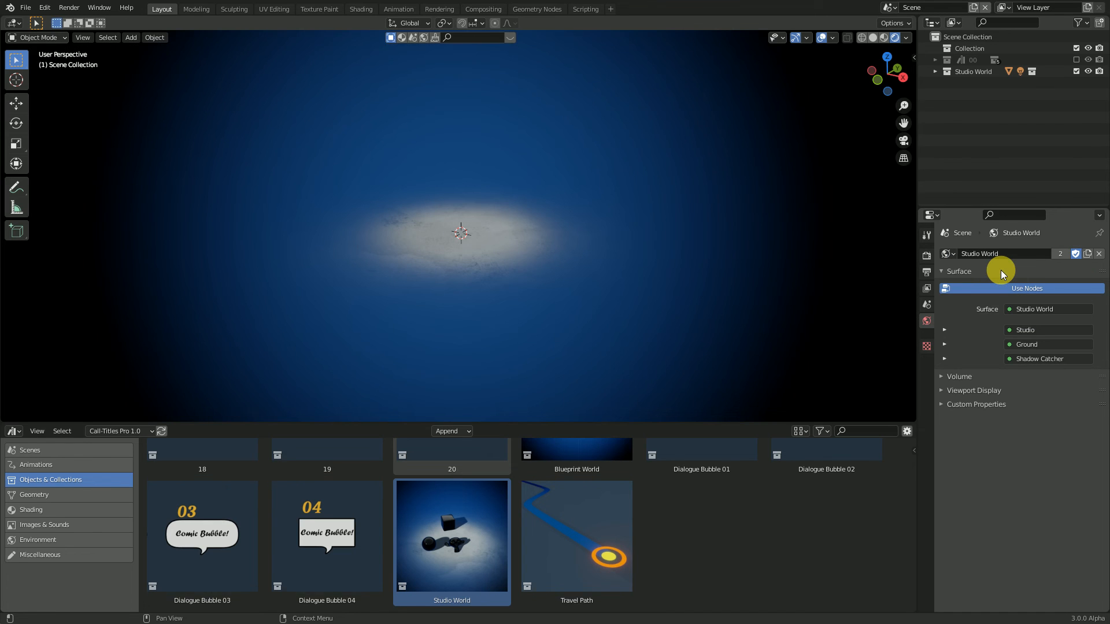
left_click_drag(1002, 274, 508, 275)
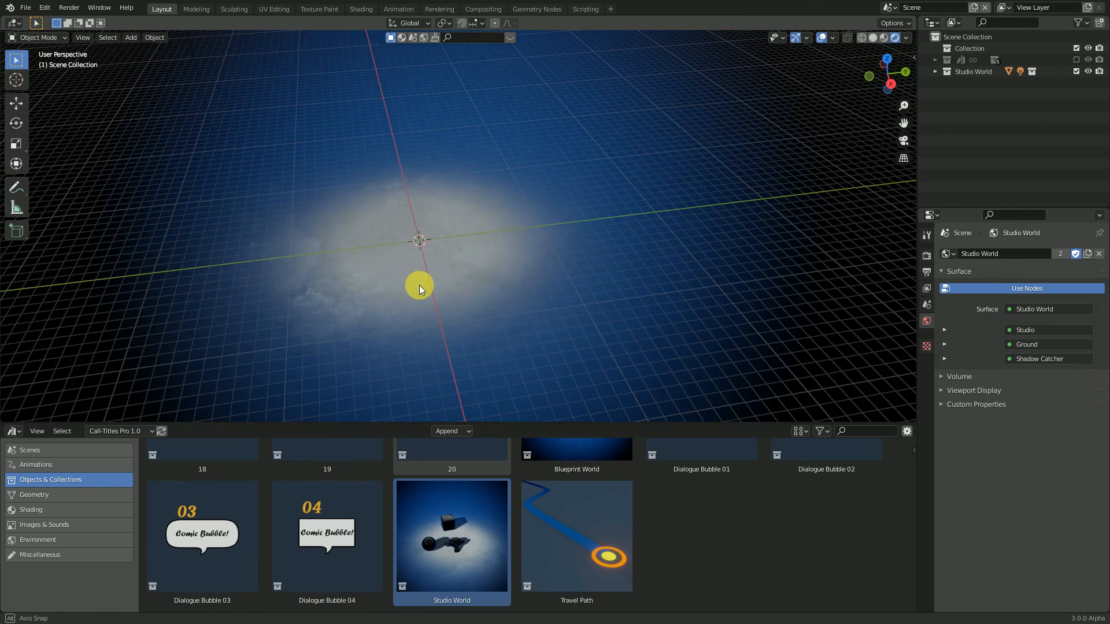
left_click_drag(419, 289, 559, 281)
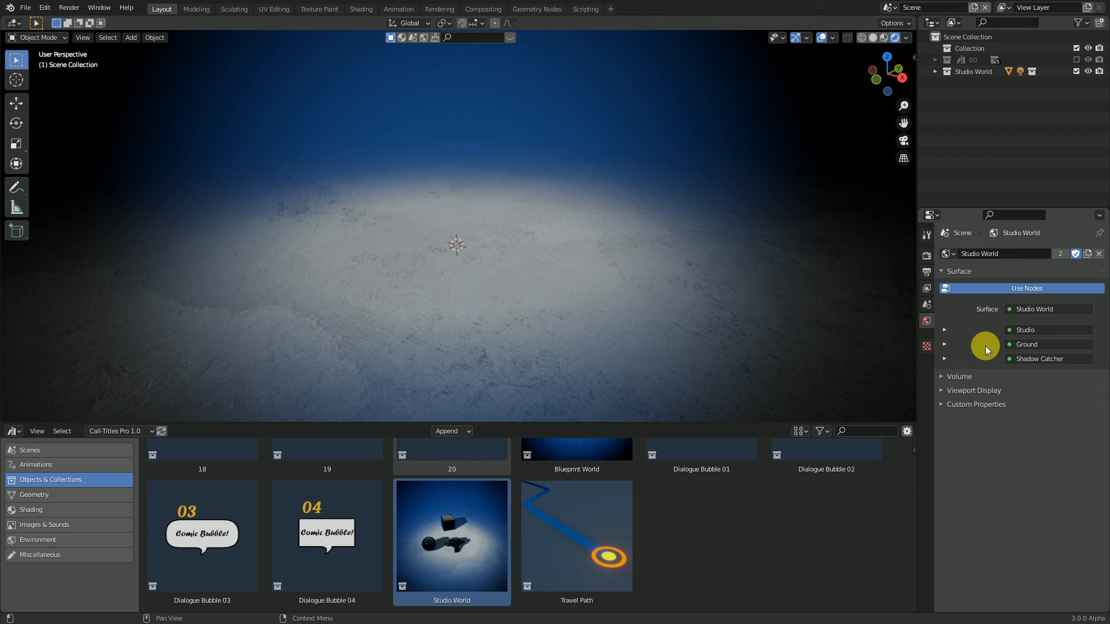
left_click(944, 344)
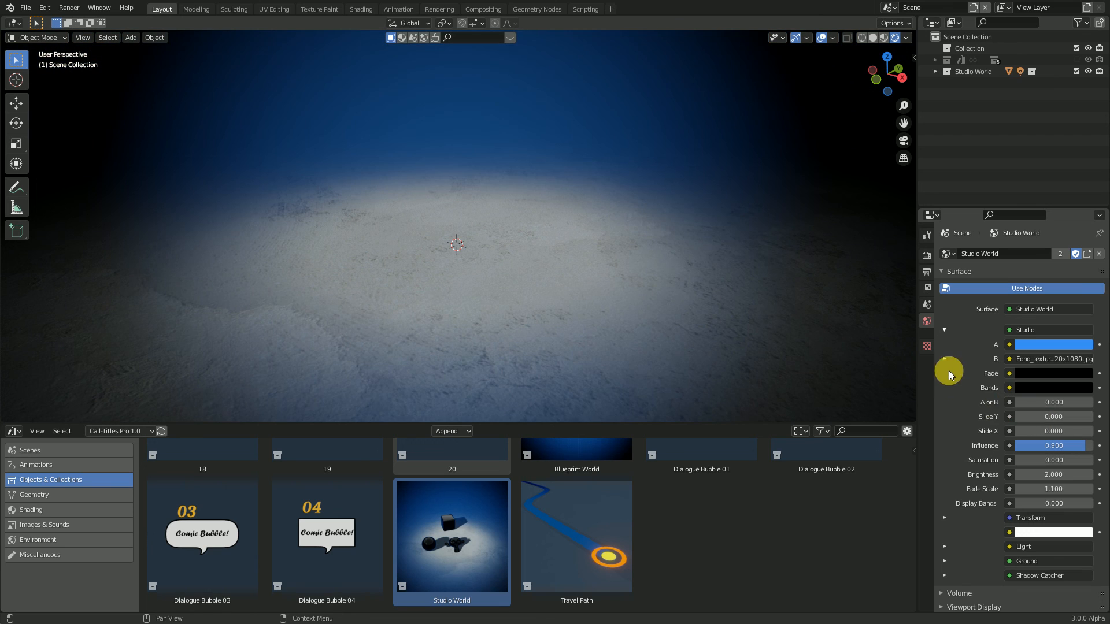
left_click(943, 271)
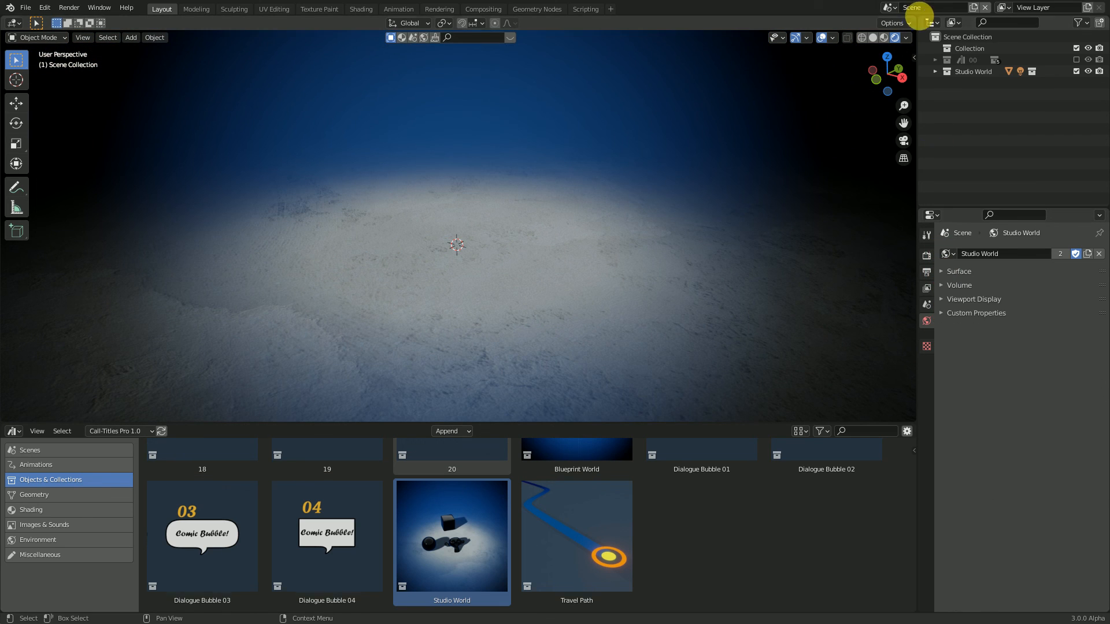